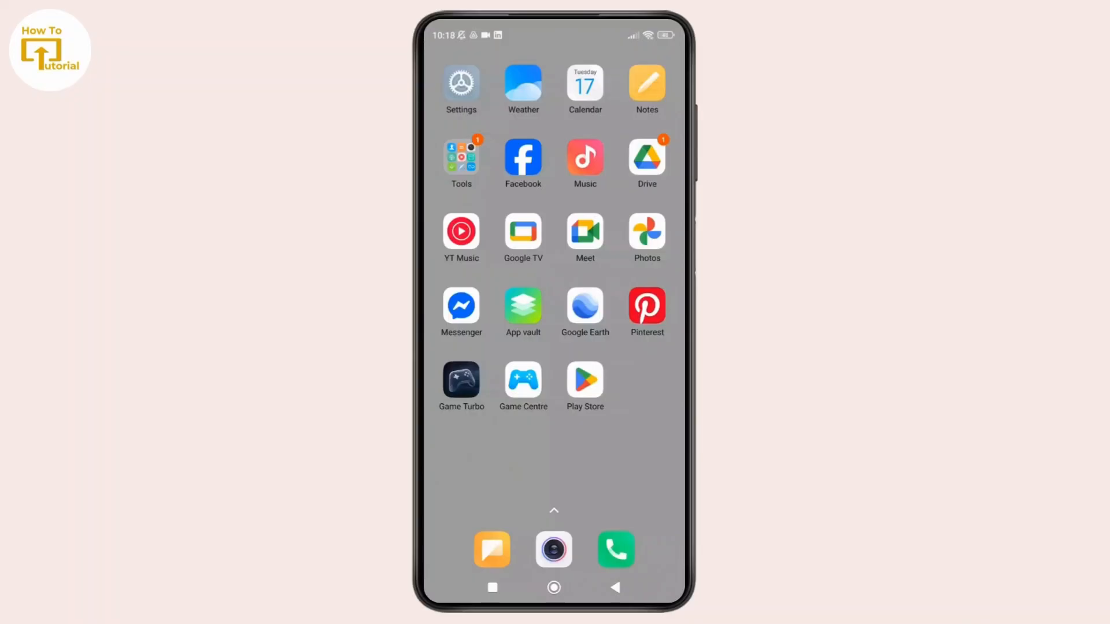
Launch the Settings app from the home screen and scroll its main menu
{"action": "left_click", "coordinate": [461, 83]}
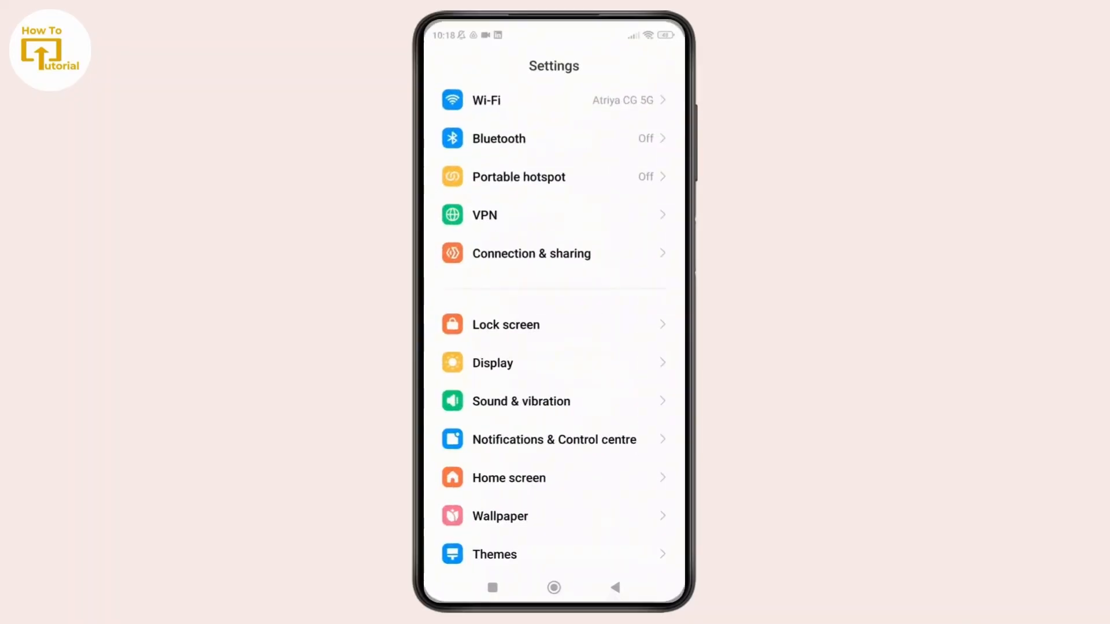
{"action": "scroll", "scroll_direction": "down", "scroll_amount": 3}
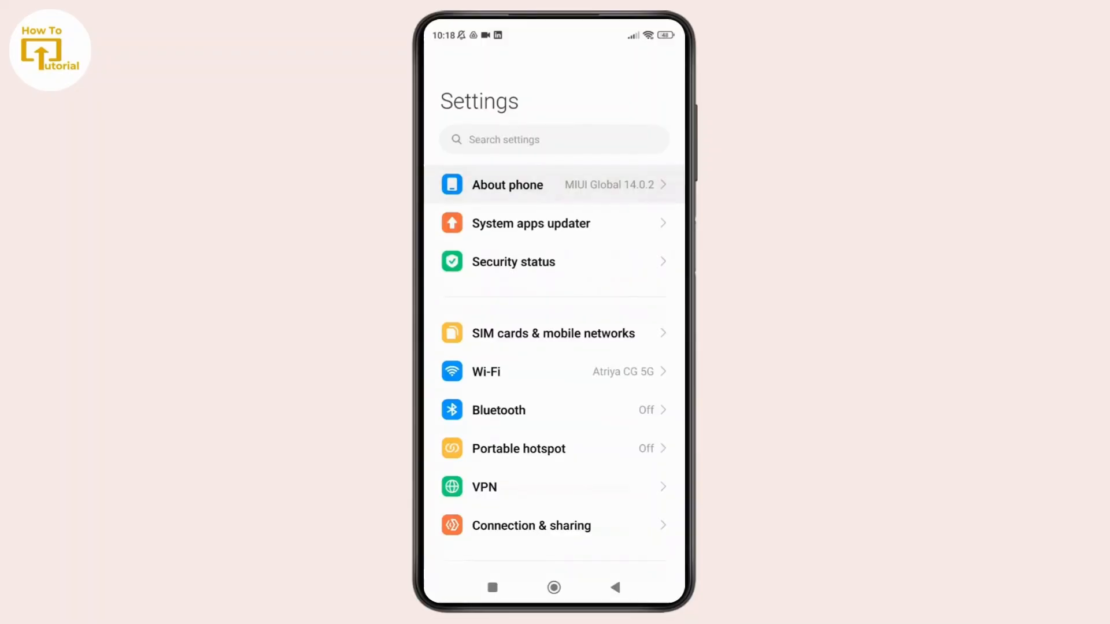
View About phone to see the MIUI version, Android version and security update
{"action": "left_click", "coordinate": [507, 185]}
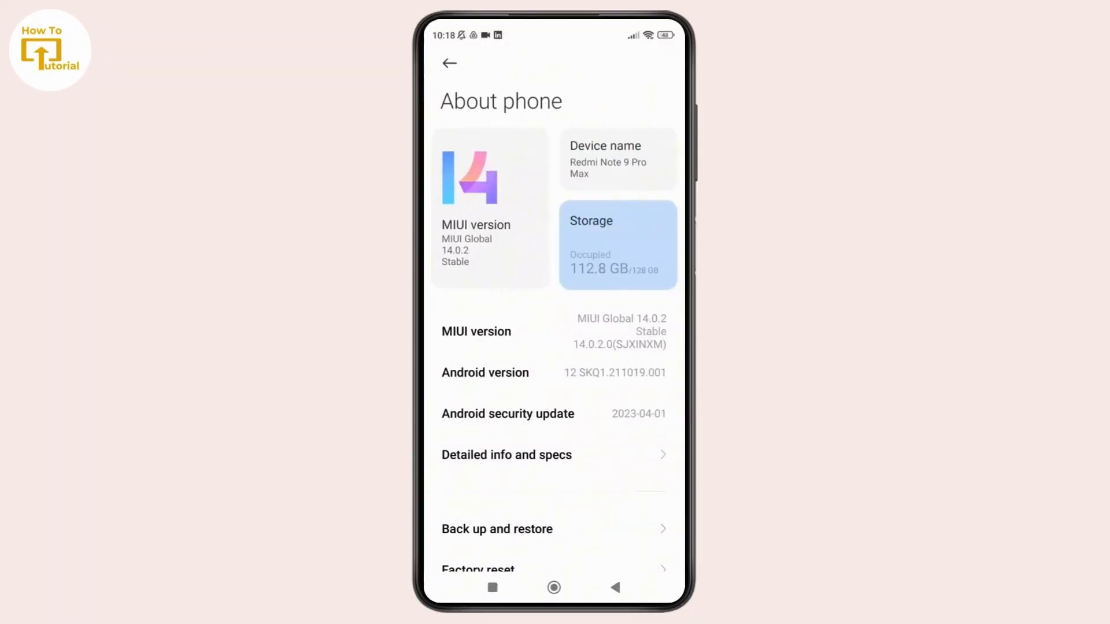
{"action": "scroll", "scroll_direction": "up", "scroll_amount": 3}
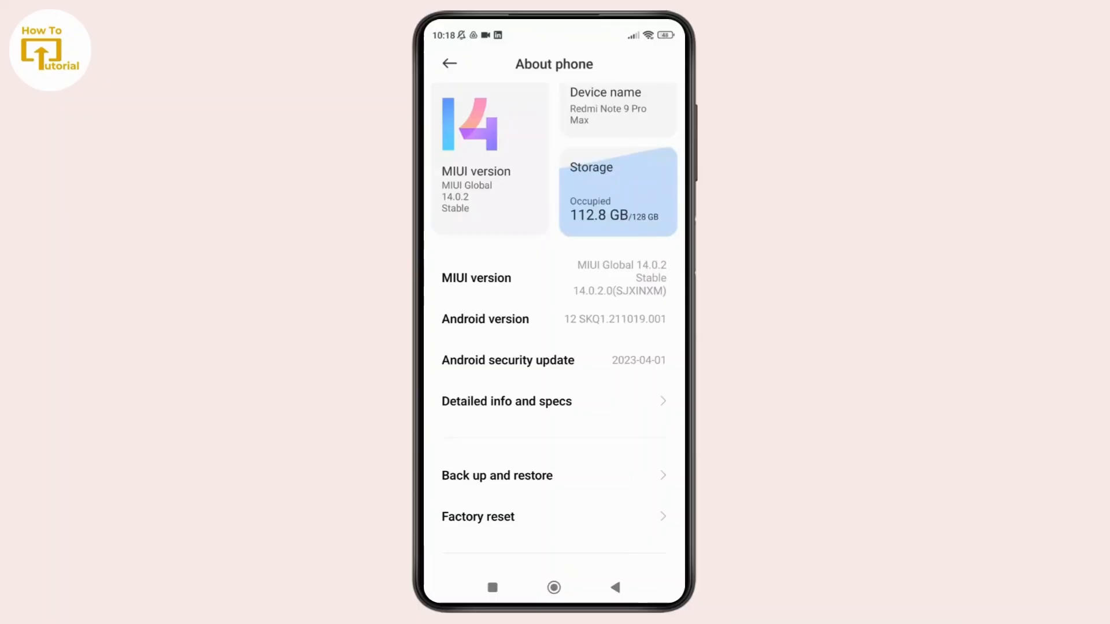
Go back to main Settings, enter Additional settings, and scroll down to Developer options
{"action": "left_click", "coordinate": [448, 64]}
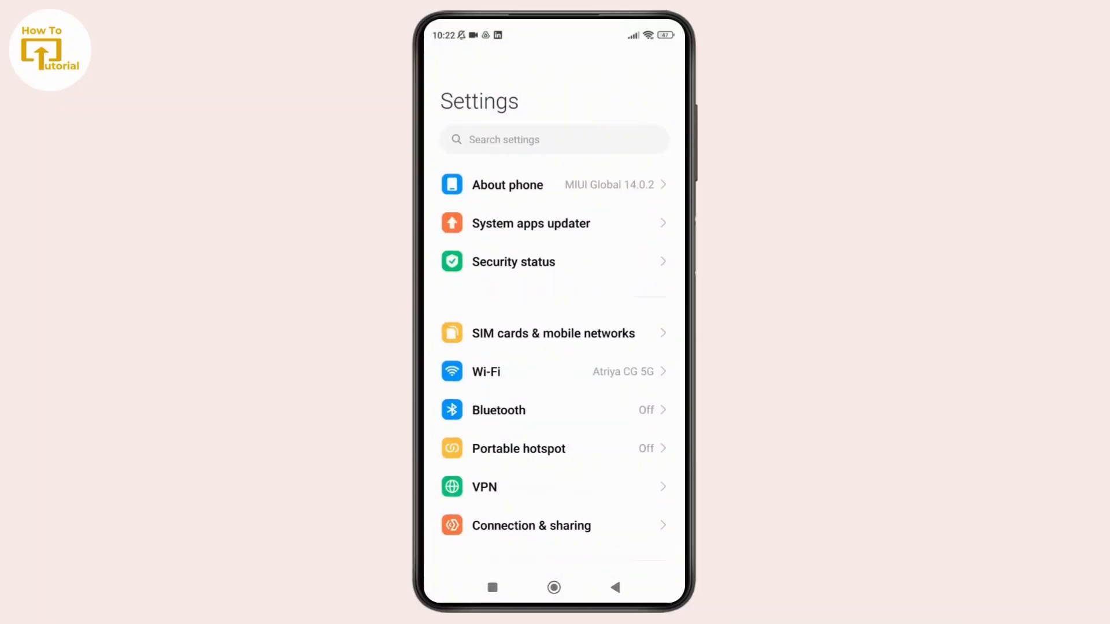
{"action": "scroll", "scroll_direction": "down", "scroll_amount": 3}
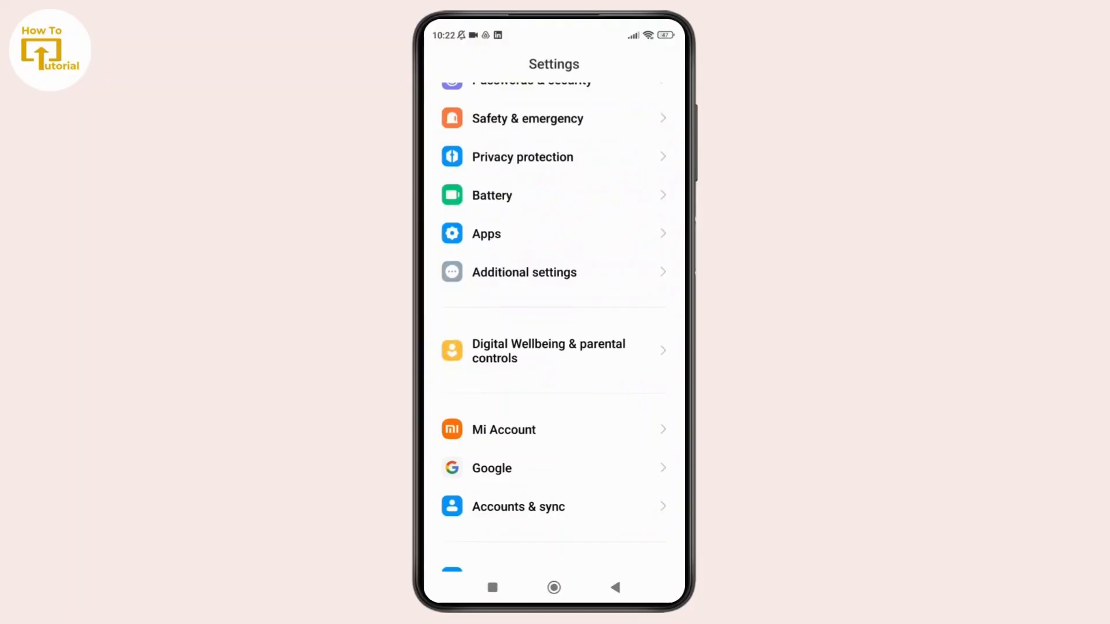
{"action": "left_click", "coordinate": [523, 272]}
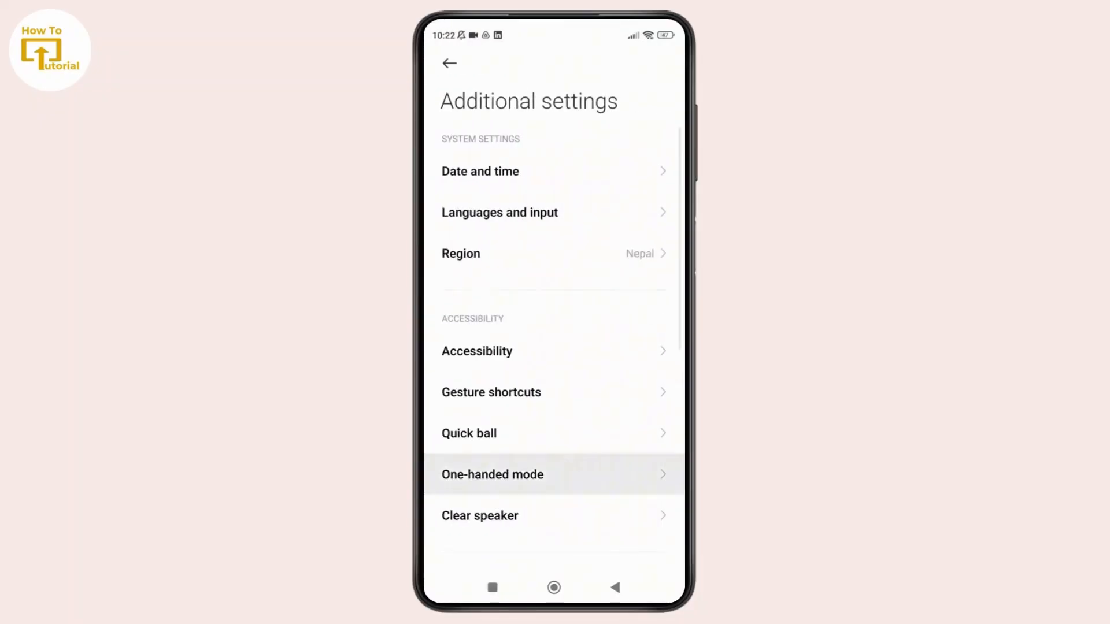
{"action": "scroll", "scroll_direction": "down", "scroll_amount": 3}
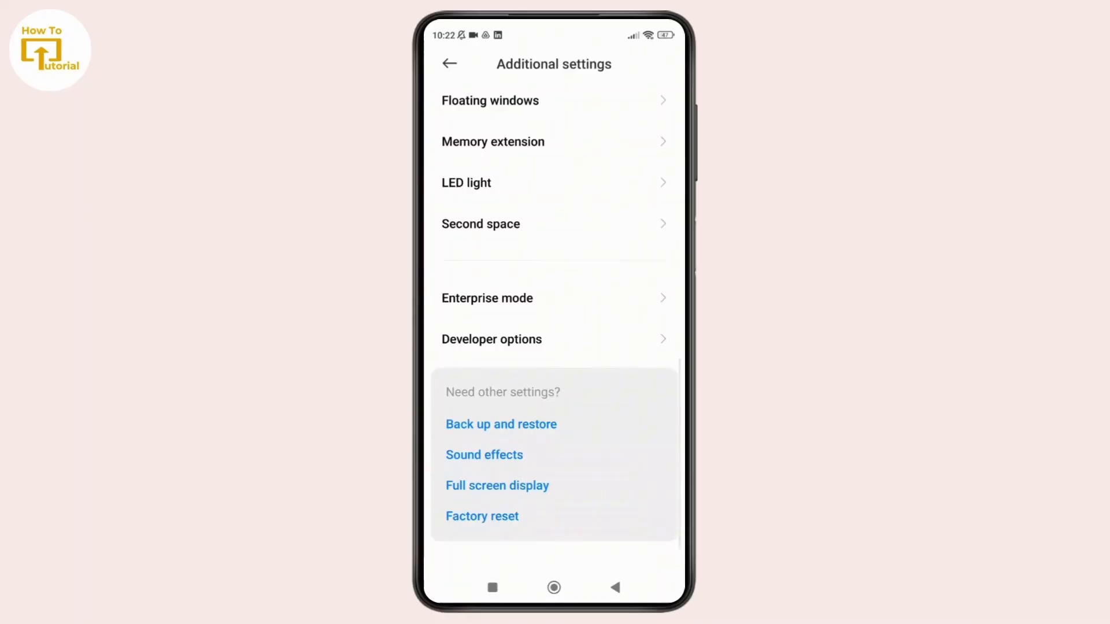
Enter Developer options and scroll down to the Input section's Floating clock toggle
{"action": "left_click", "coordinate": [492, 339]}
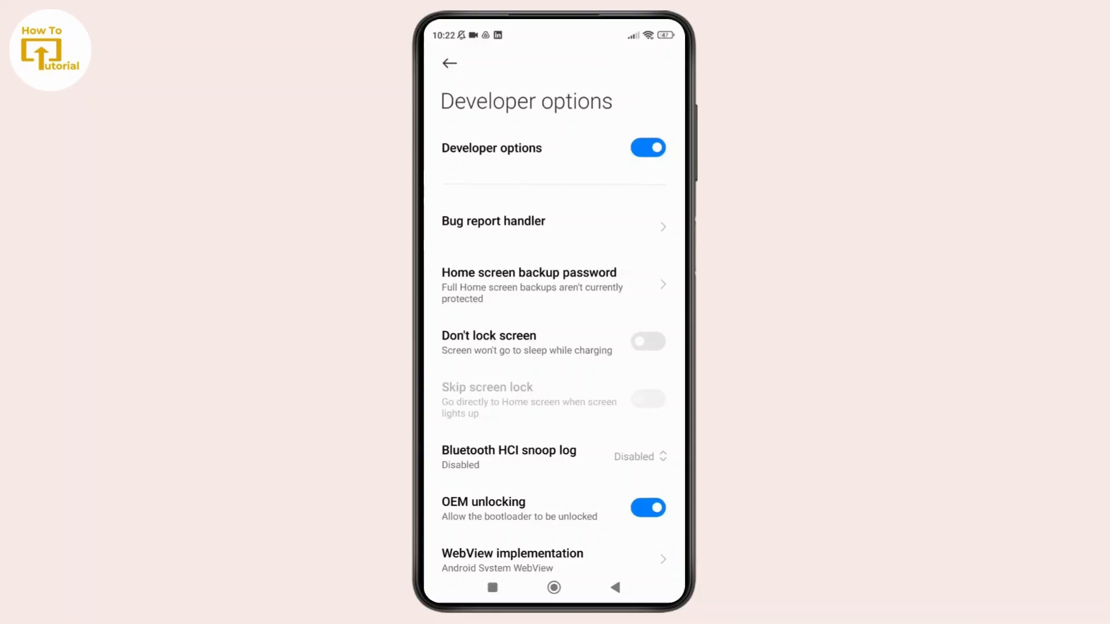
{"action": "scroll", "scroll_direction": "down", "scroll_amount": 3}
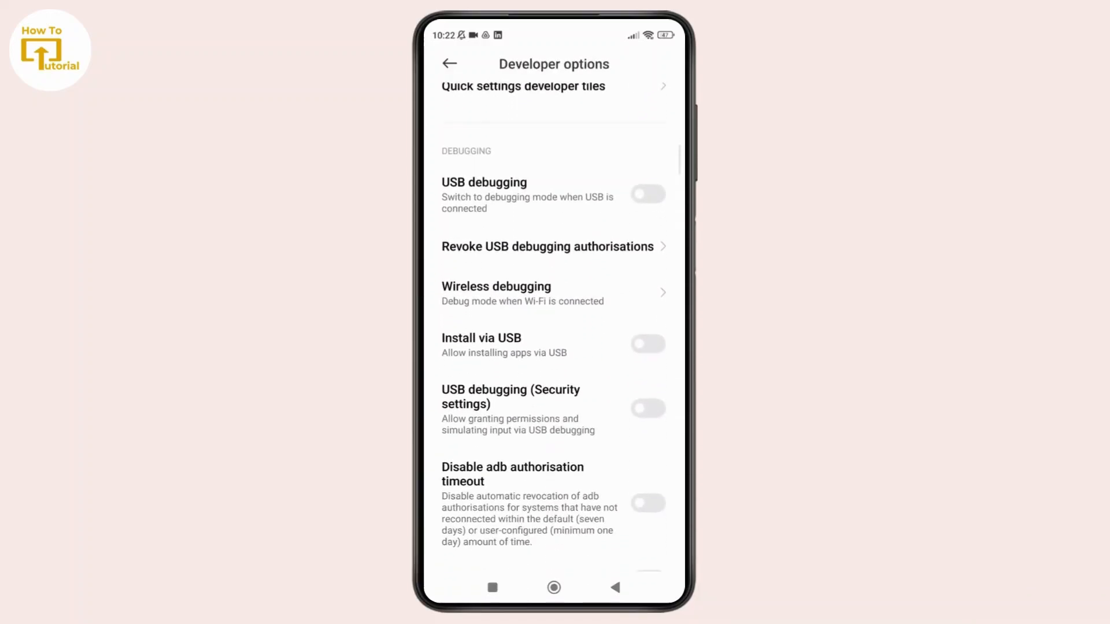
{"action": "scroll", "scroll_direction": "down", "scroll_amount": 3}
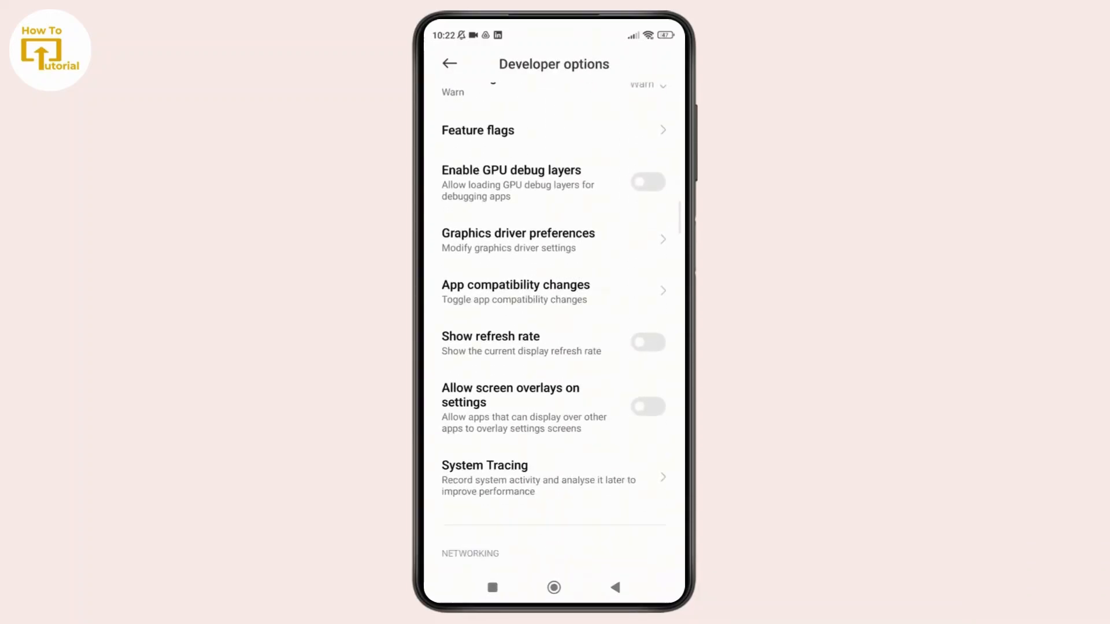
{"action": "scroll", "scroll_direction": "down", "scroll_amount": 3}
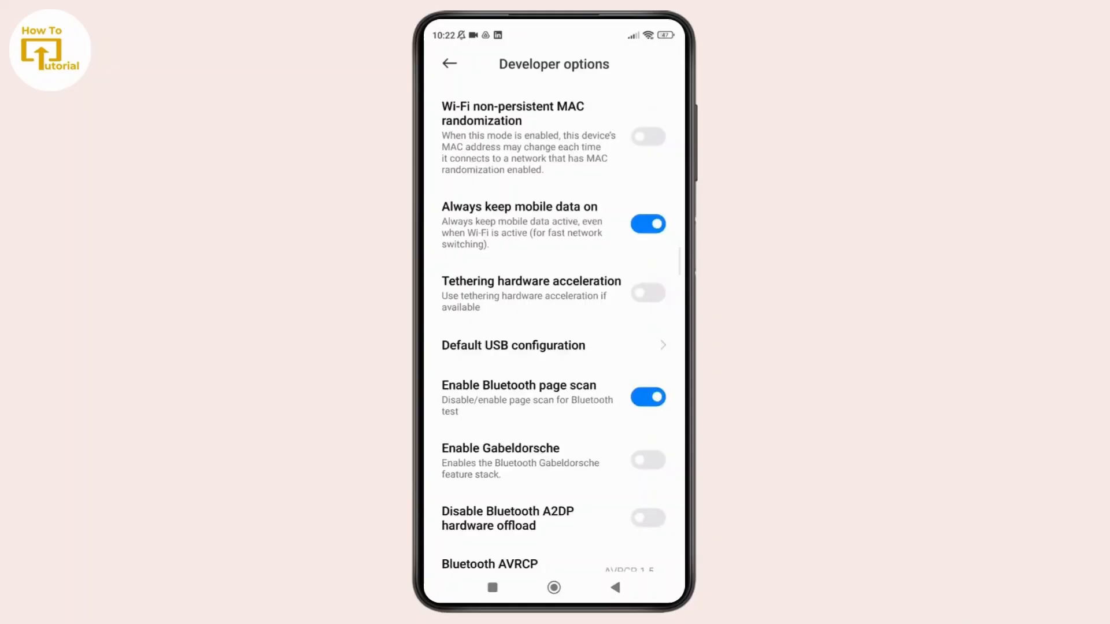
{"action": "scroll", "scroll_direction": "down", "scroll_amount": 3}
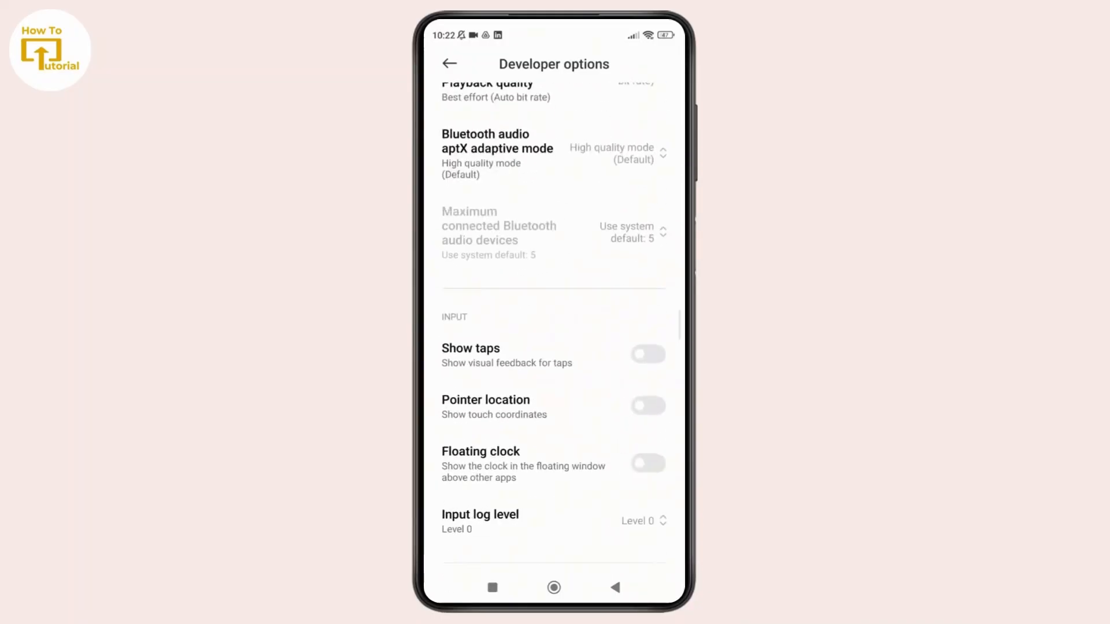